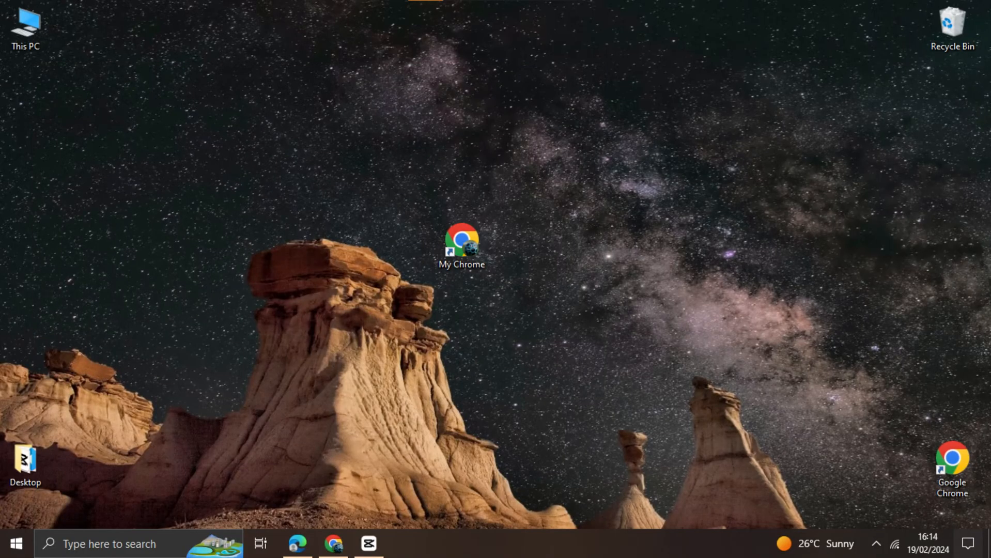
Search Windows for 'Program' to reach Add or remove programs
left_click(110, 543)
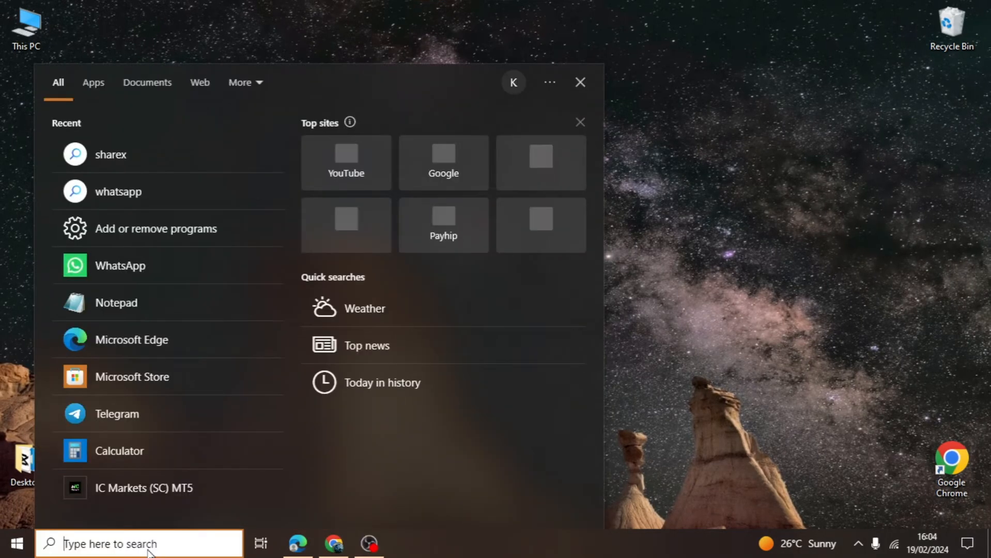
type("P")
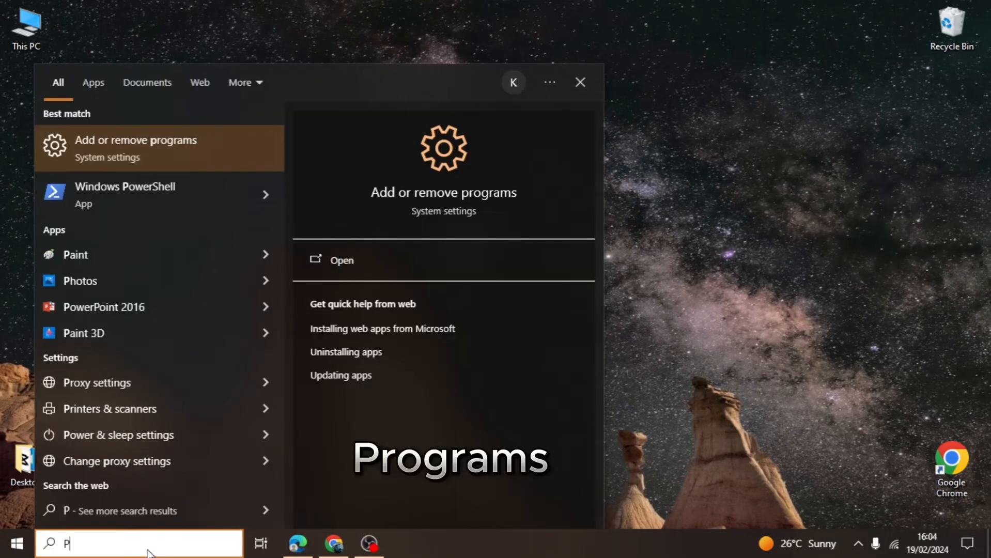
type("rogram")
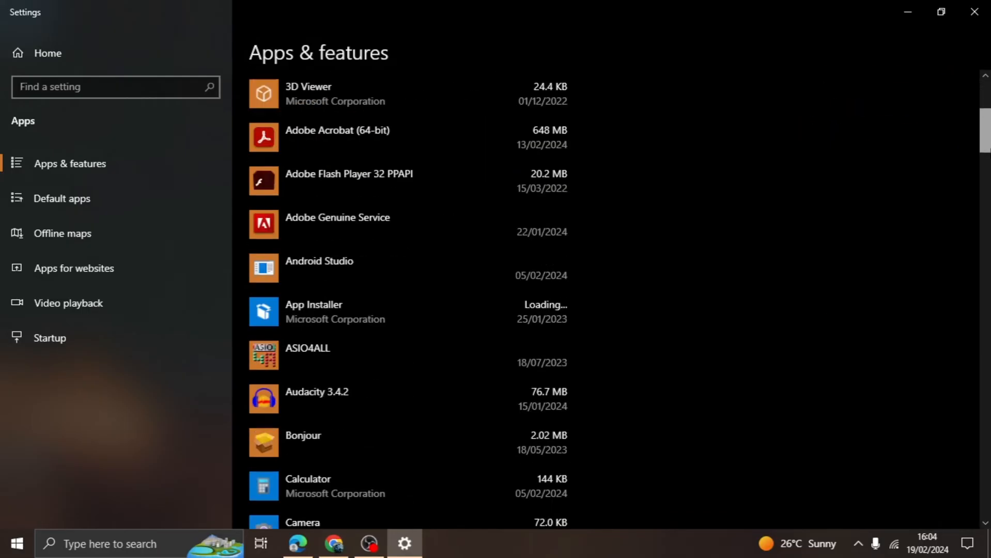
Scroll the installed apps list down to WhatsApp and uninstall it
scroll("down", 3)
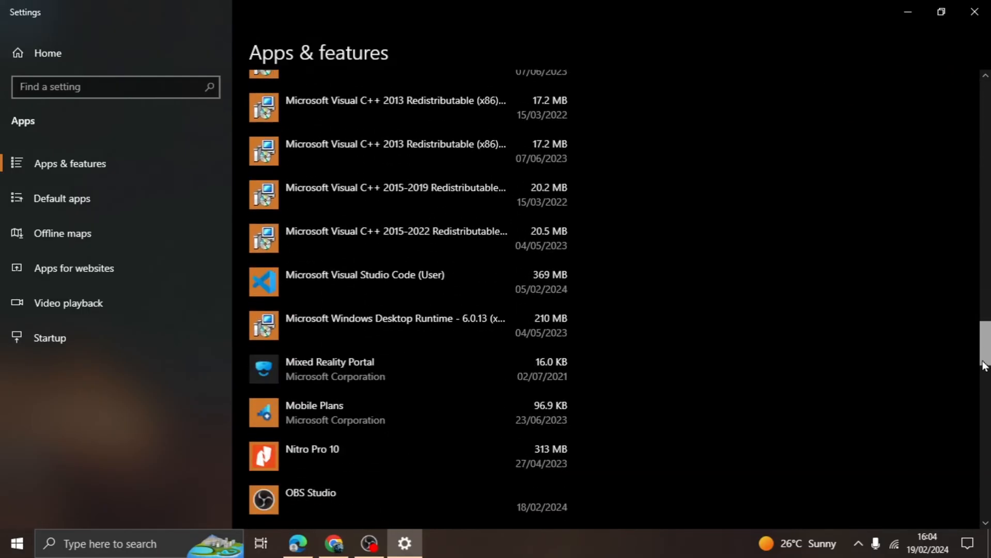
scroll("down", 3)
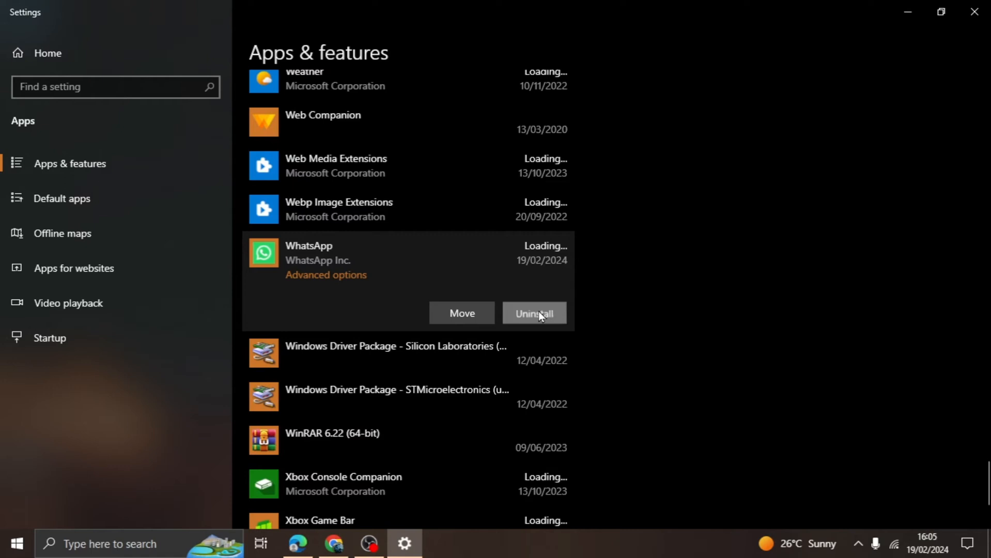
left_click(533, 313)
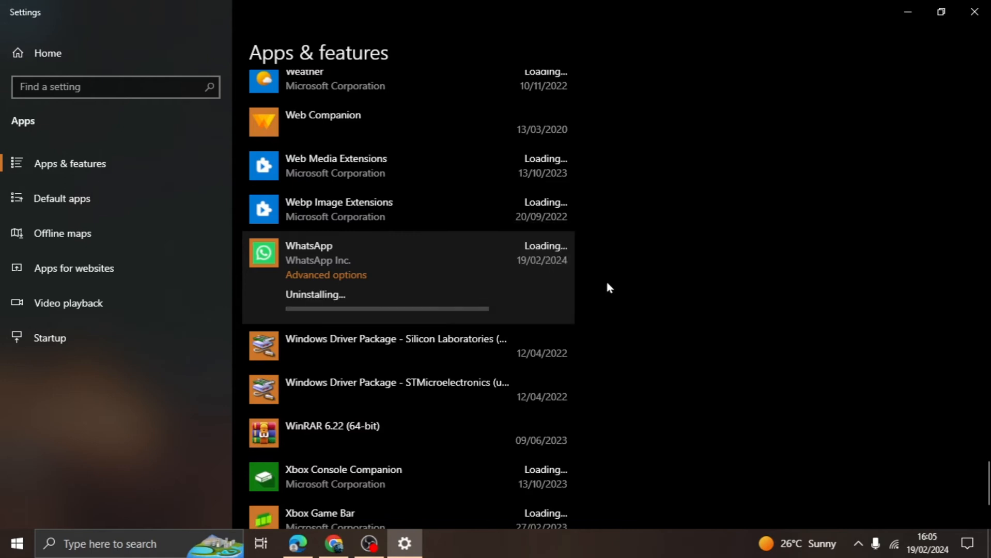
mouse_move(602, 278)
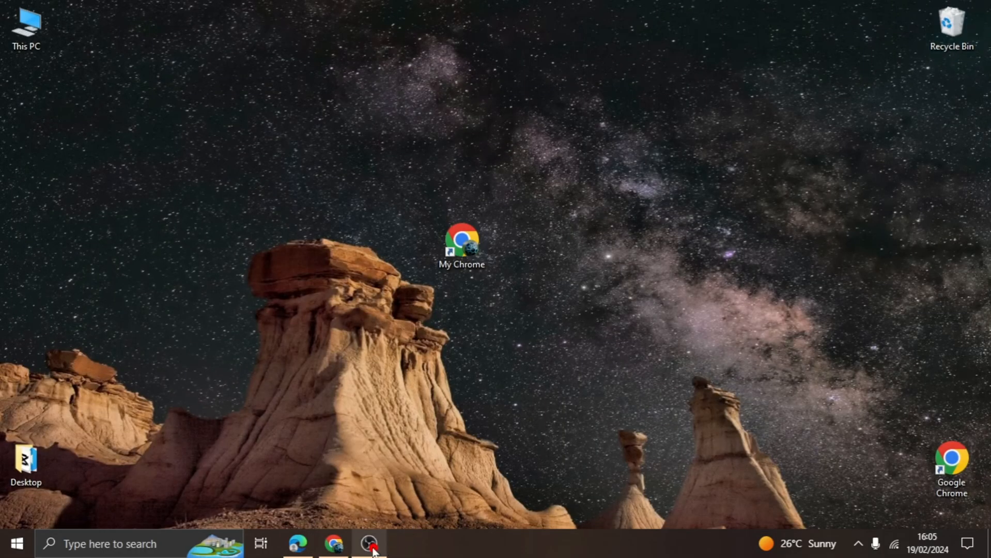
mouse_move(909, 370)
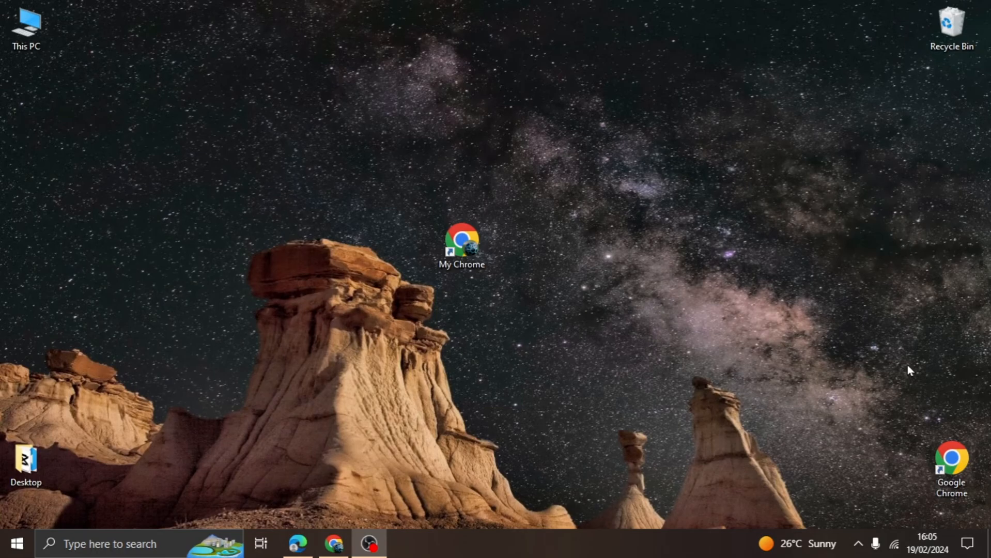
mouse_move(815, 379)
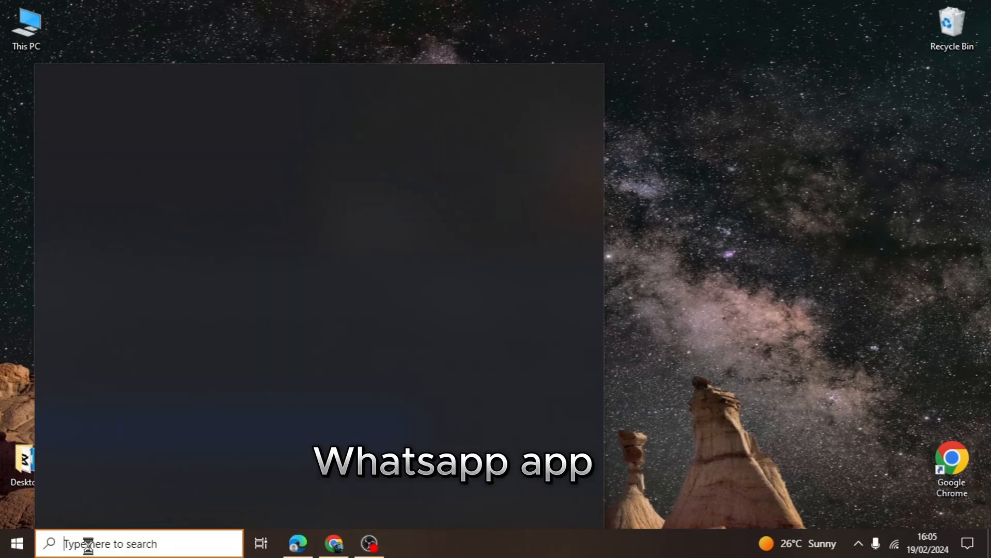
Type 'WHSA' into Windows Search to look for the WhatsApp app
type("WHSA")
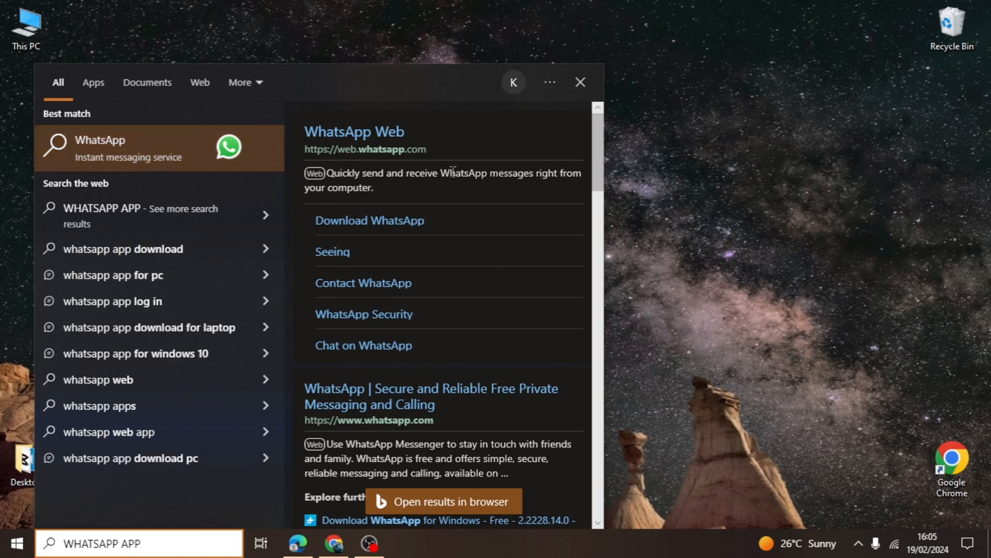
mouse_move(866, 298)
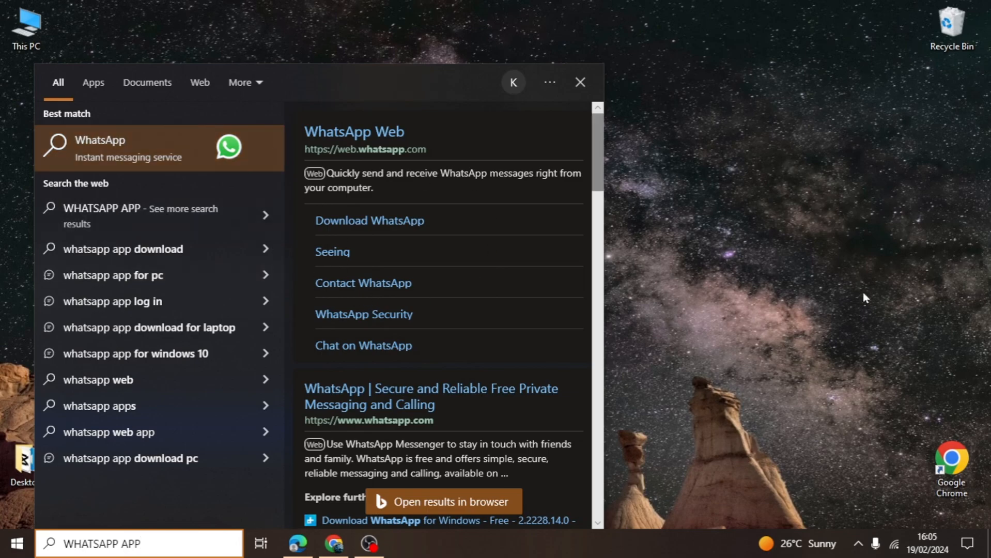